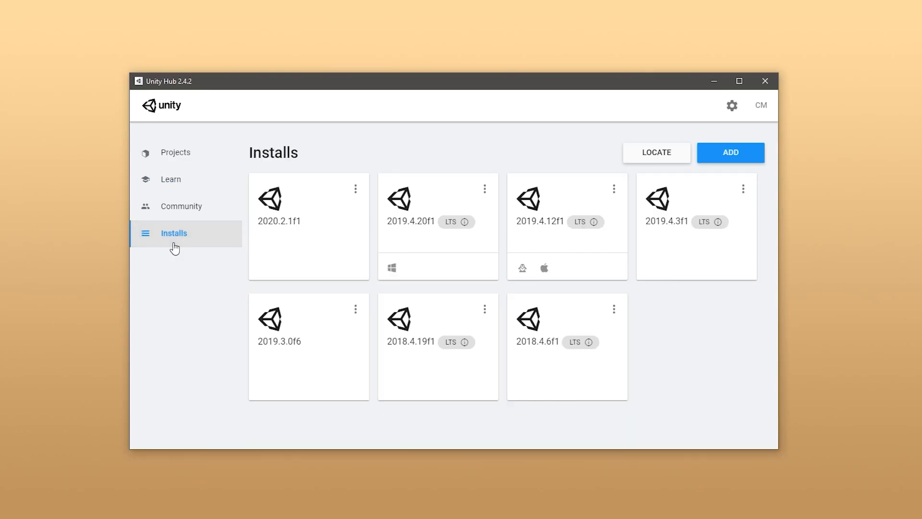
- Review the Add Unity Version dialog, then list the installed versions offered for a new project
left_click(730, 152)
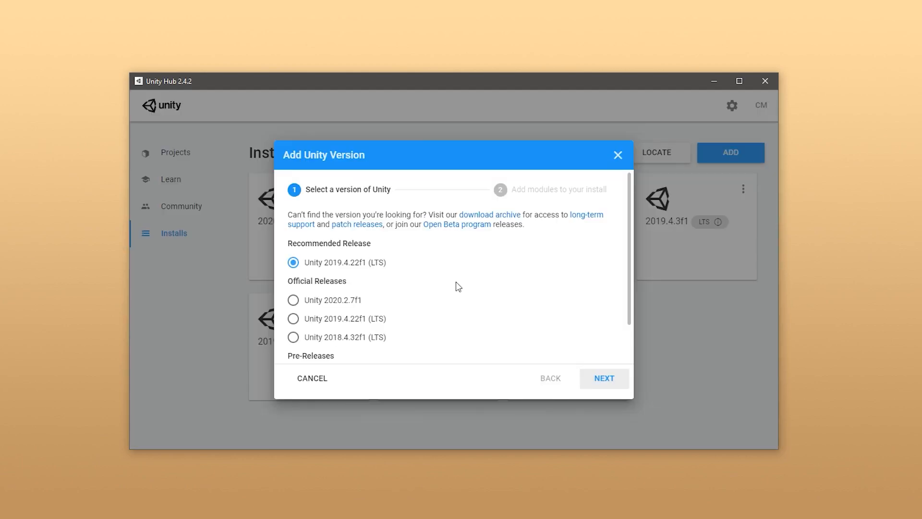
scroll("down", 3)
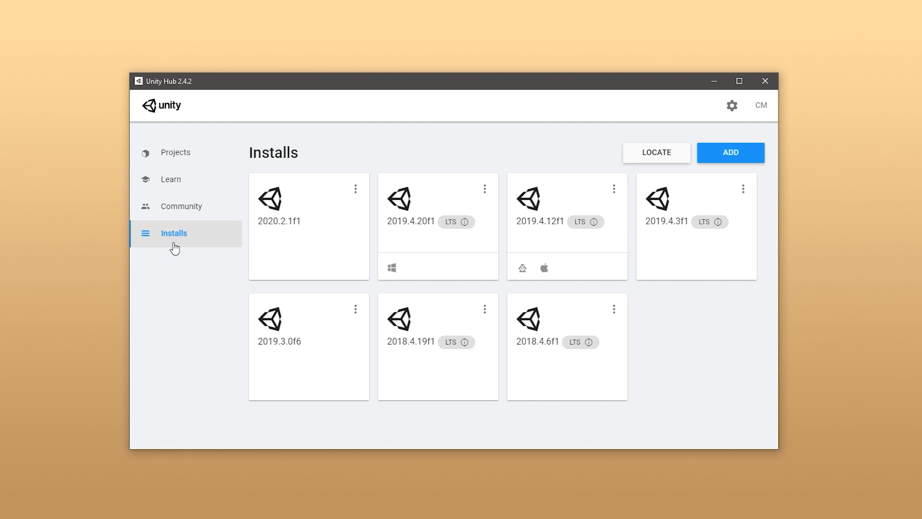
left_click(175, 152)
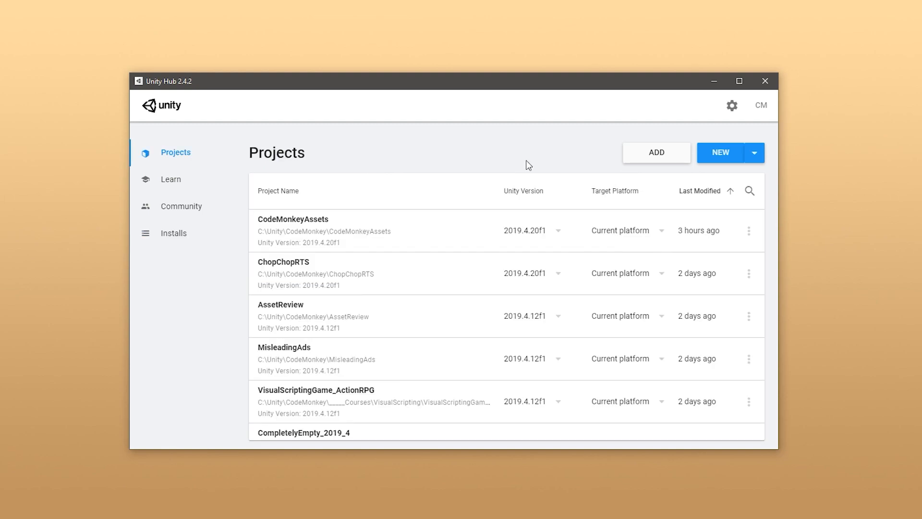
mouse_move(719, 159)
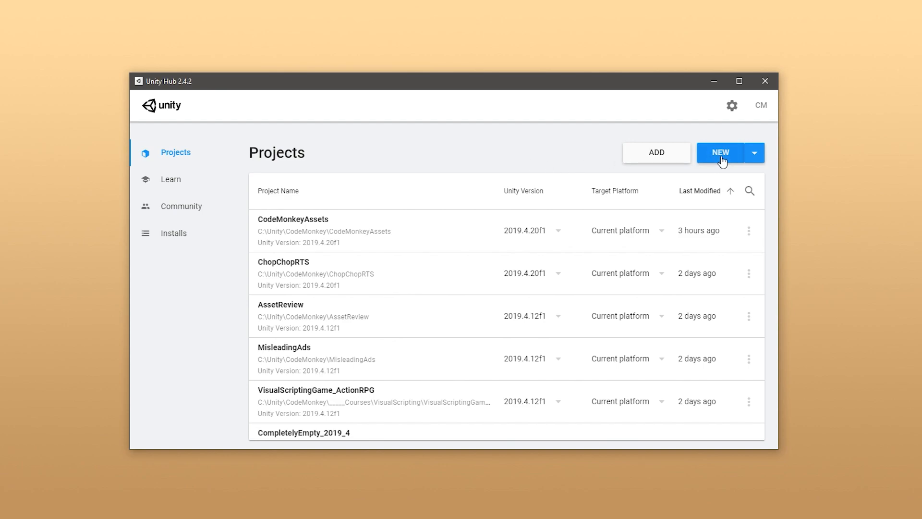
left_click(753, 152)
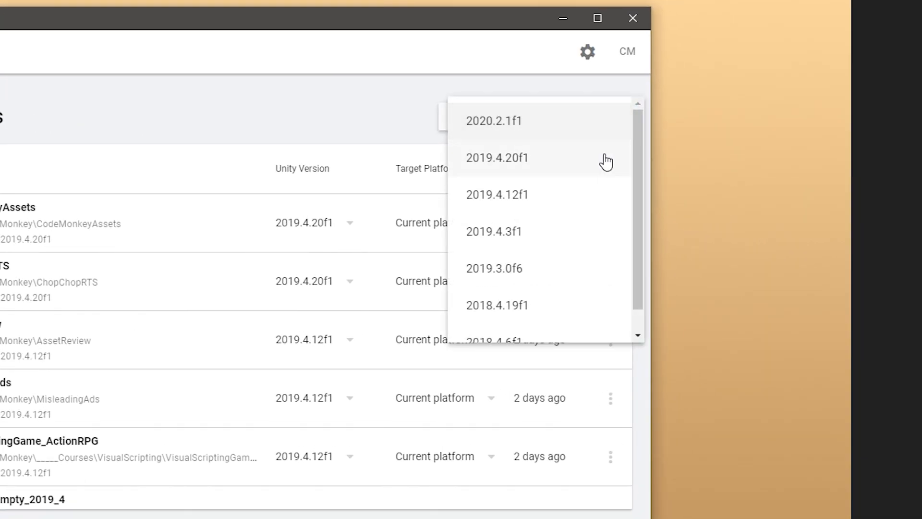
left_click(494, 121)
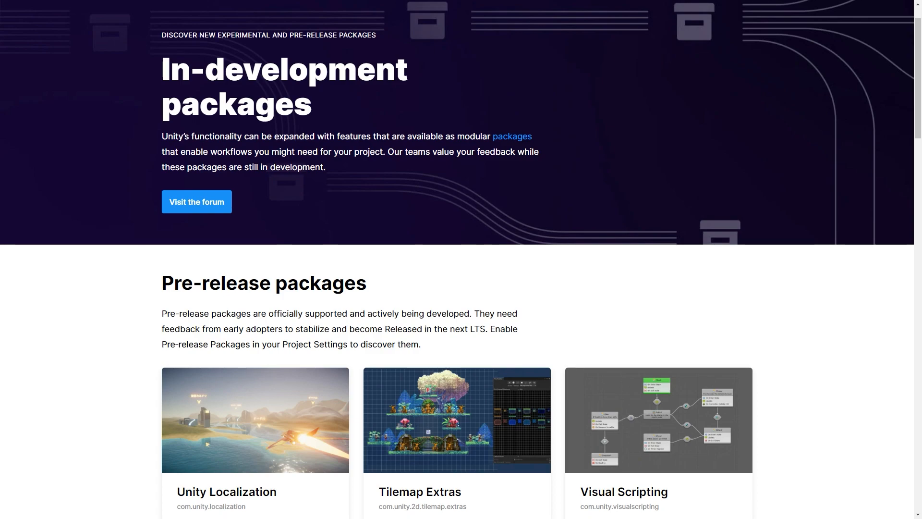
- Scroll the In-development packages page down to the Pre-release packages section
scroll("down", 3)
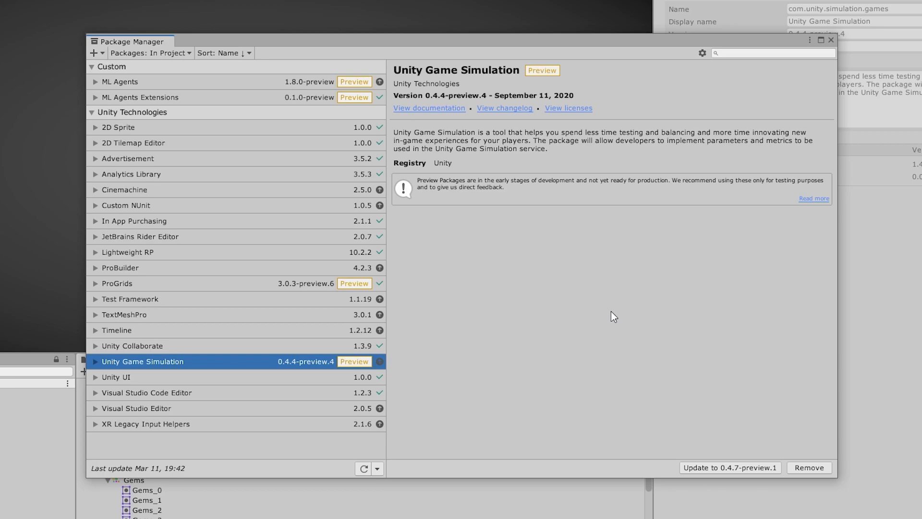
mouse_move(701, 52)
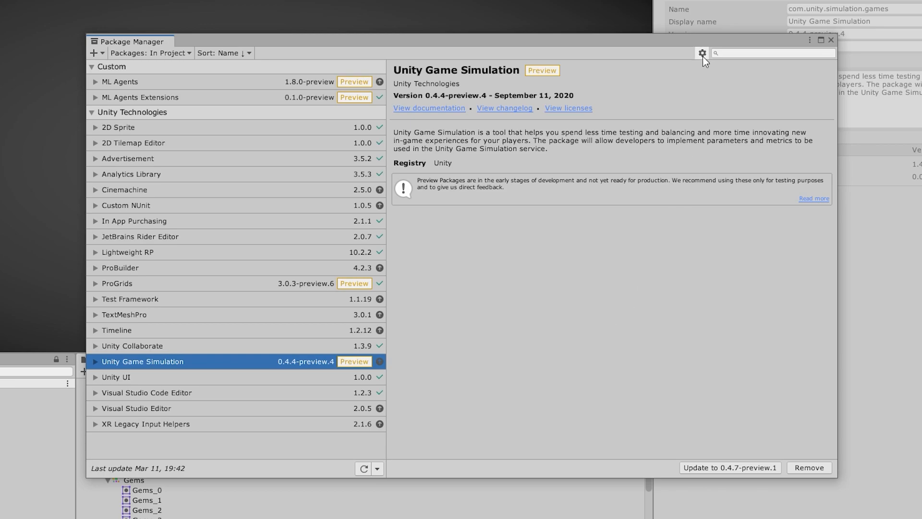
- Check the package Project Settings and the 'Why am I seeing this?' preview-packages notice
left_click(700, 53)
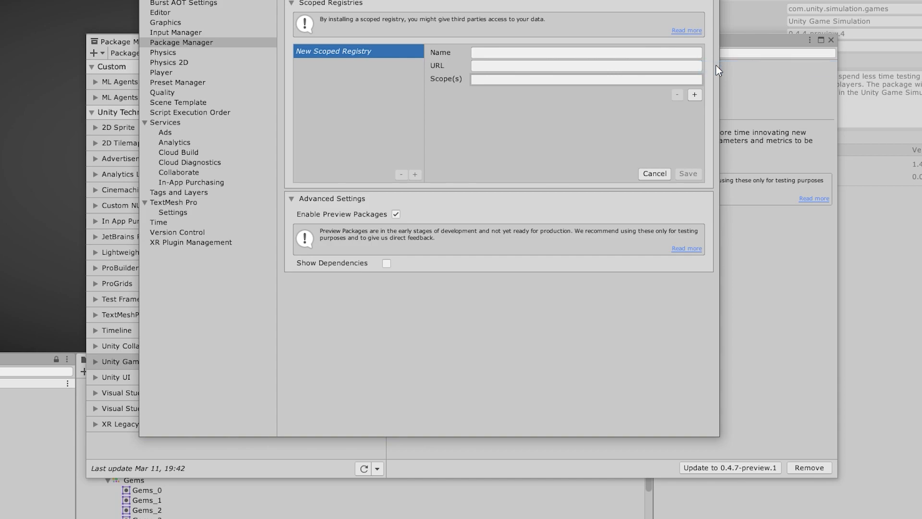
left_click(653, 173)
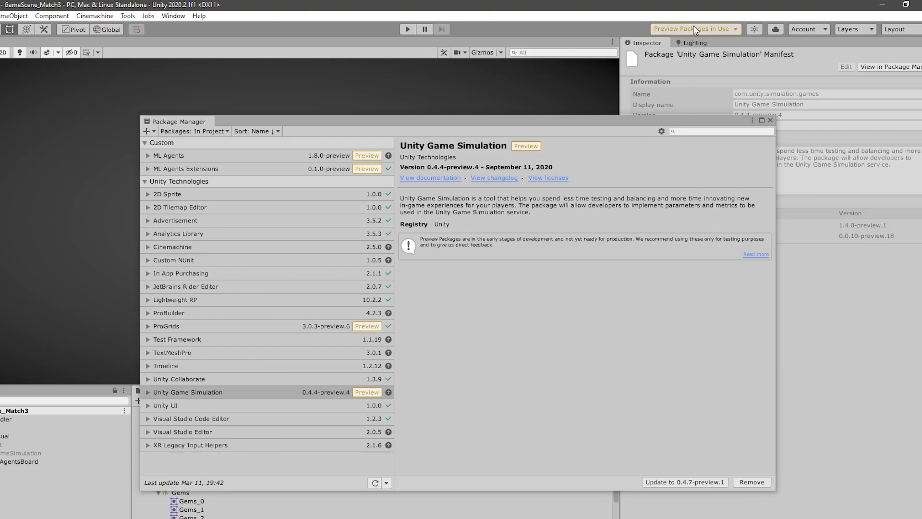
left_click(694, 29)
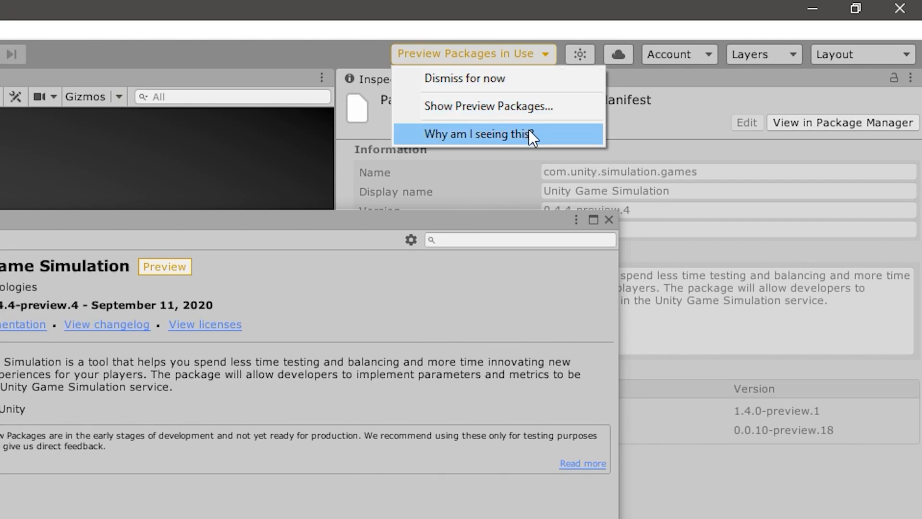
left_click(476, 134)
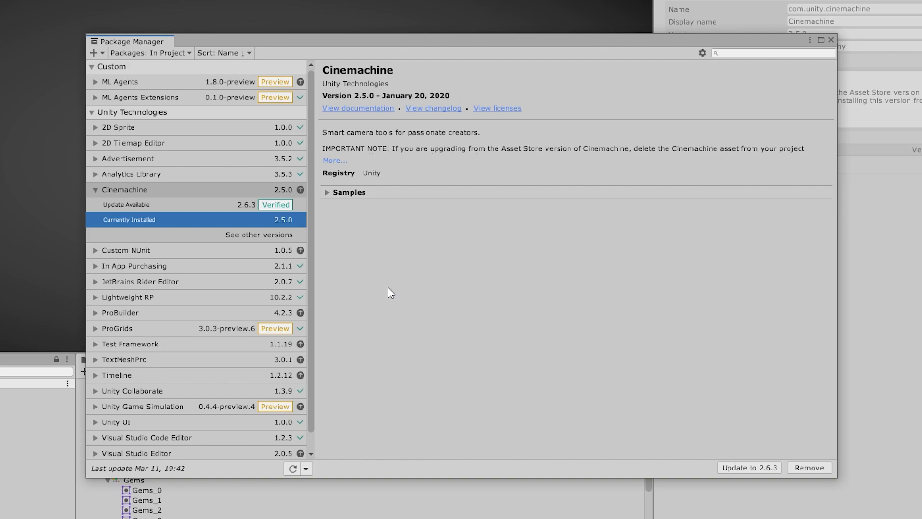
mouse_move(133, 211)
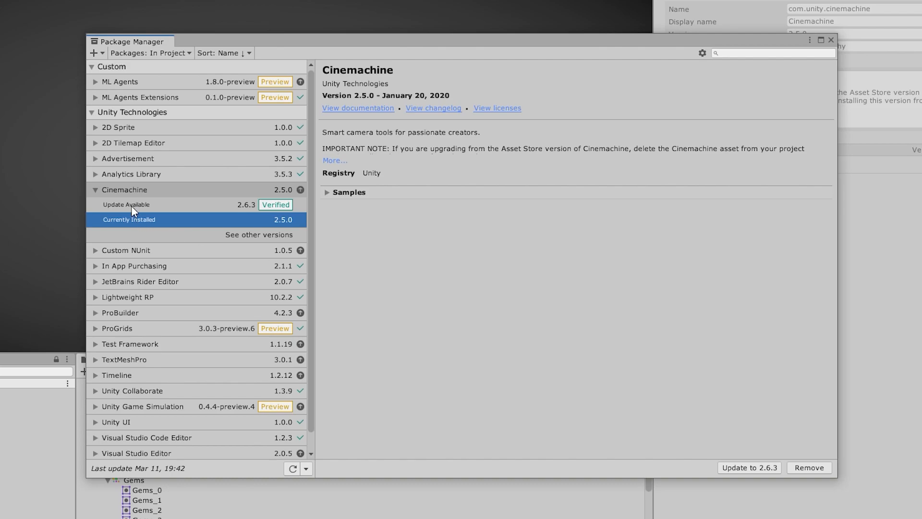
- Select Cinemachine's verified 2.6.3 update entry to display its details
left_click(126, 204)
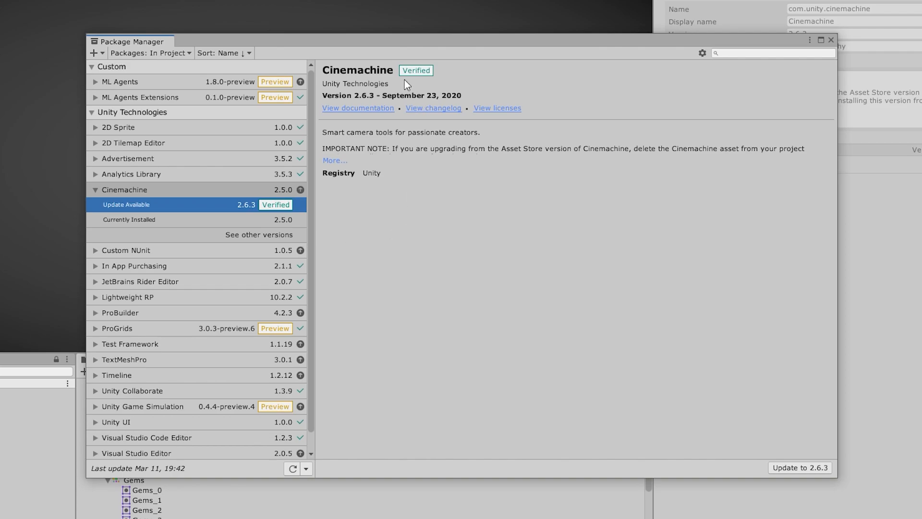
mouse_move(420, 79)
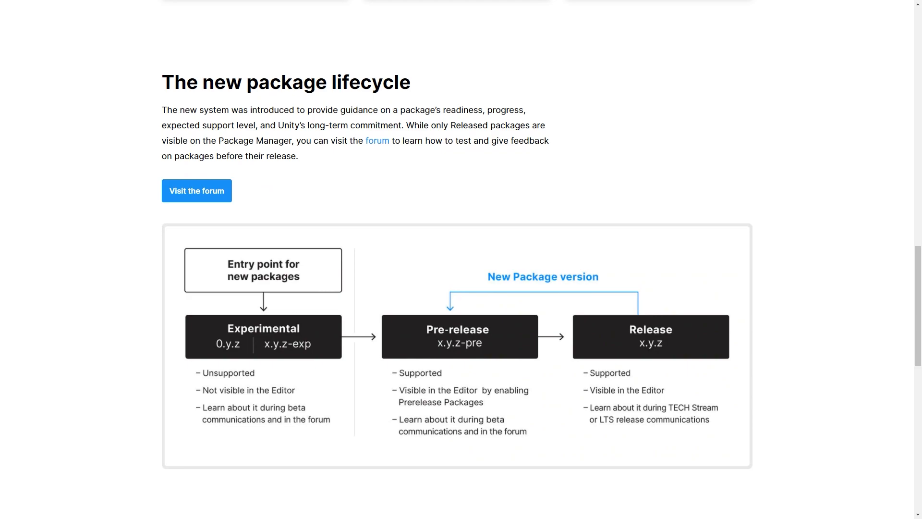
- Scroll up to the Experimental packages section listing Python, Vector Graphics and Memory Profiler
scroll("up", 3)
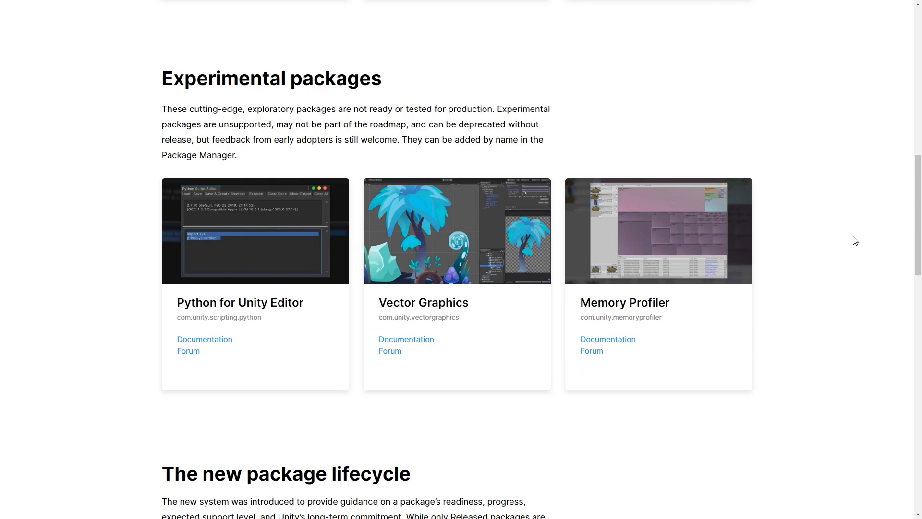